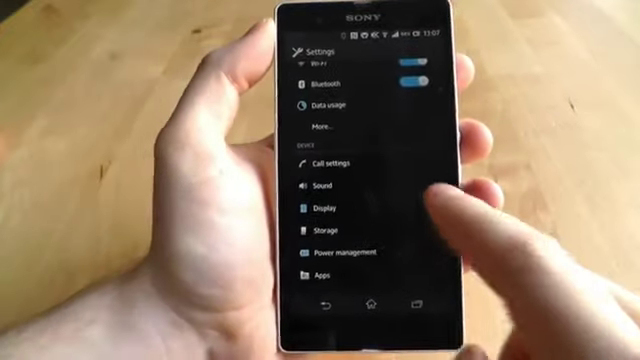
scroll("down", 3)
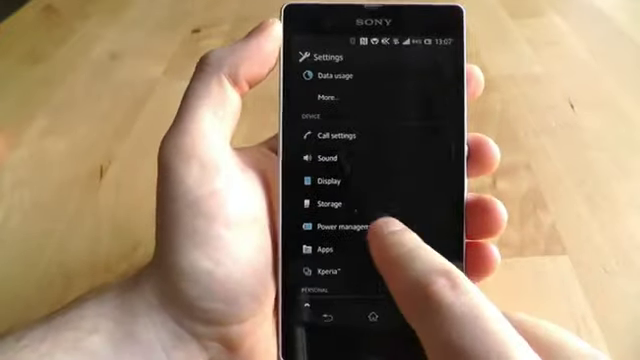